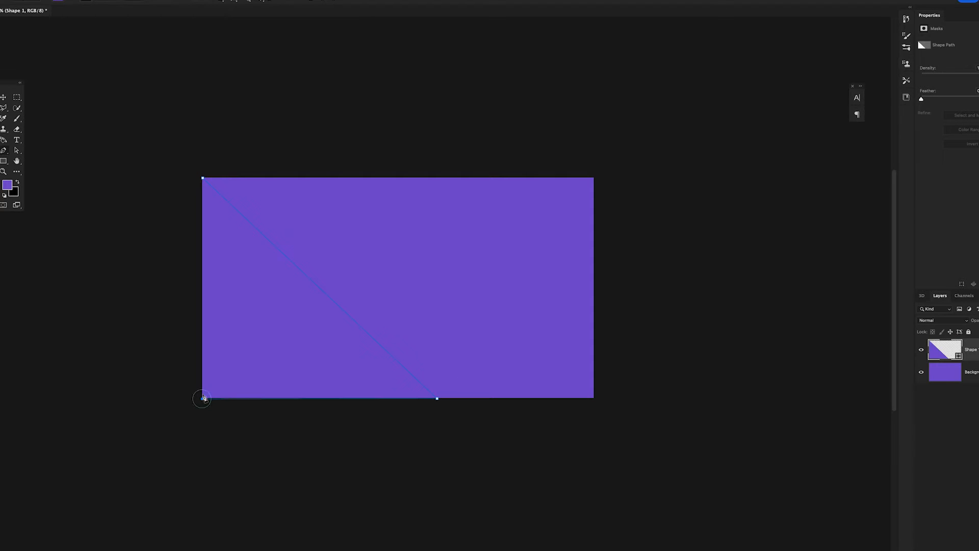
{"action": "mouse_move", "coordinate": [203, 177]}
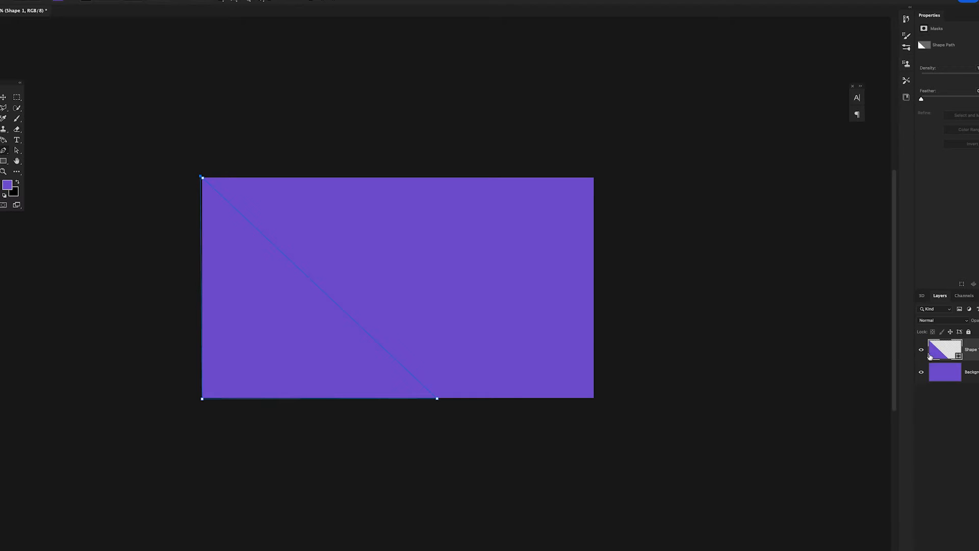
Change the Shape 1 triangle's fill to a darker purple than the background.
{"action": "double_click", "coordinate": [944, 350]}
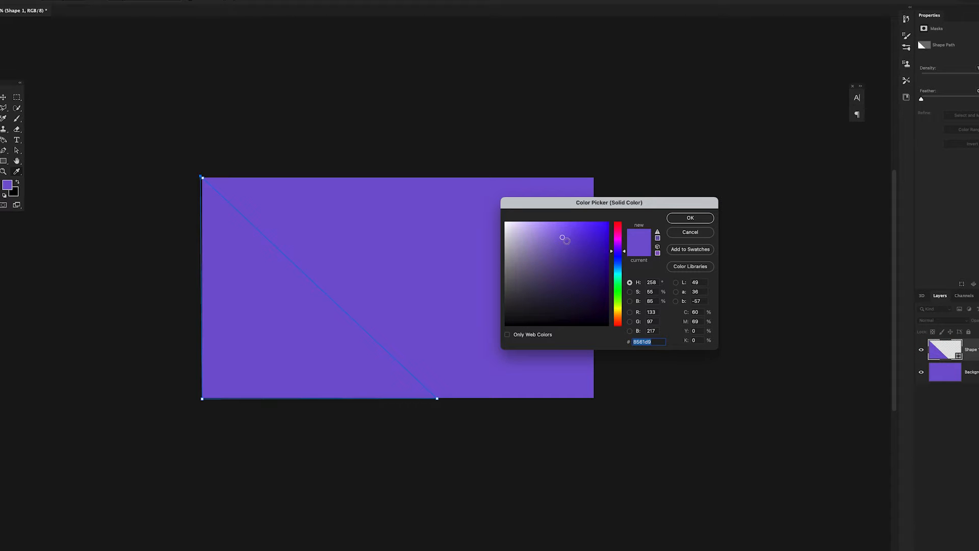
{"action": "left_click", "coordinate": [564, 275]}
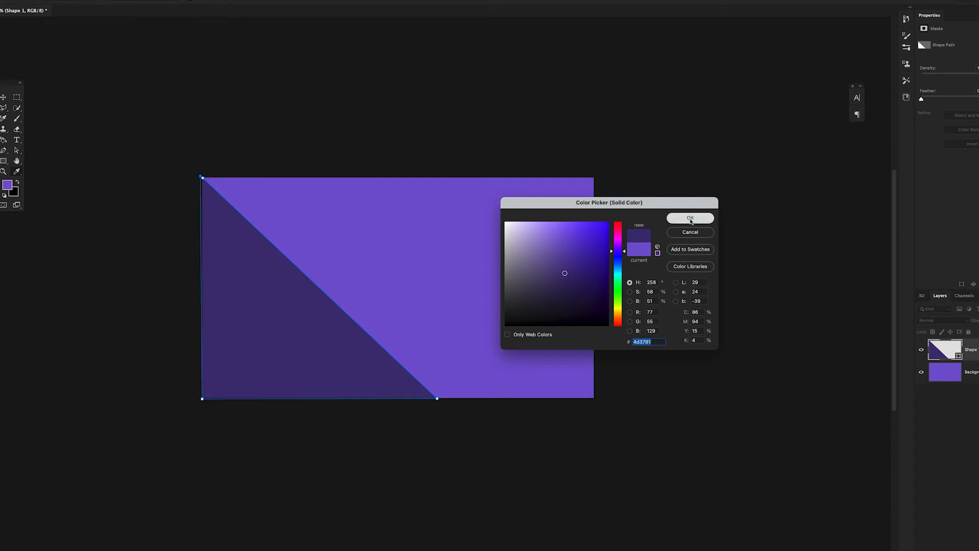
{"action": "left_click", "coordinate": [689, 218]}
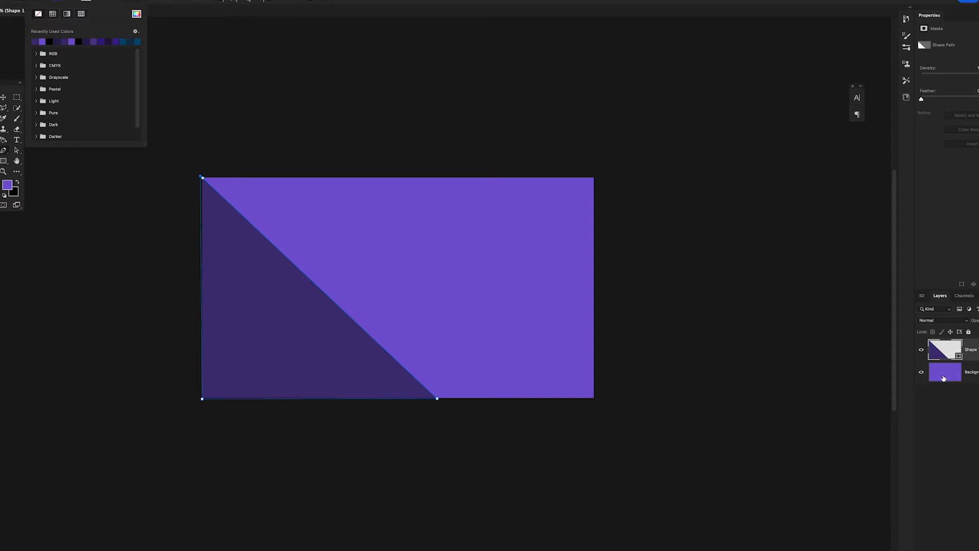
Fill the new diagonal triangle with a very dark, nearly black purple.
{"action": "left_click", "coordinate": [944, 373]}
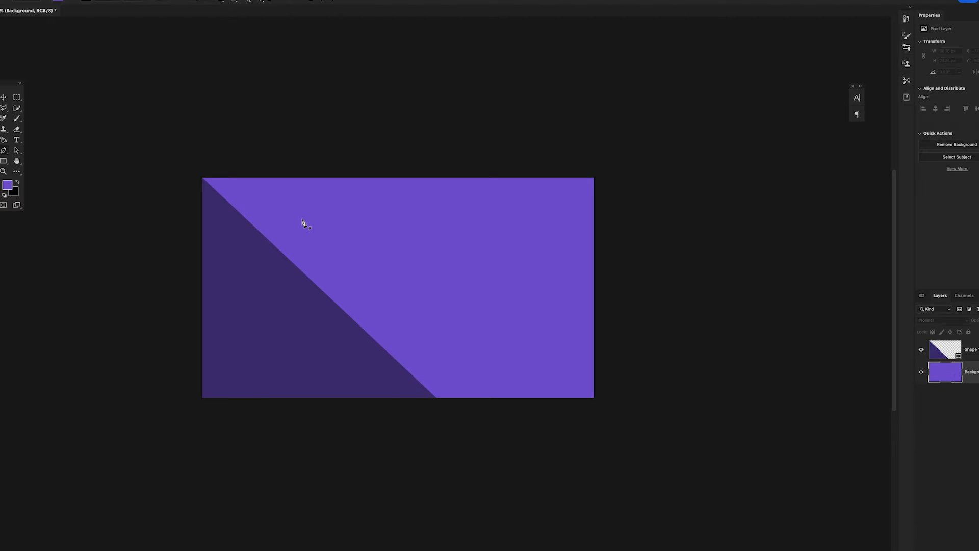
{"action": "mouse_move", "coordinate": [219, 264]}
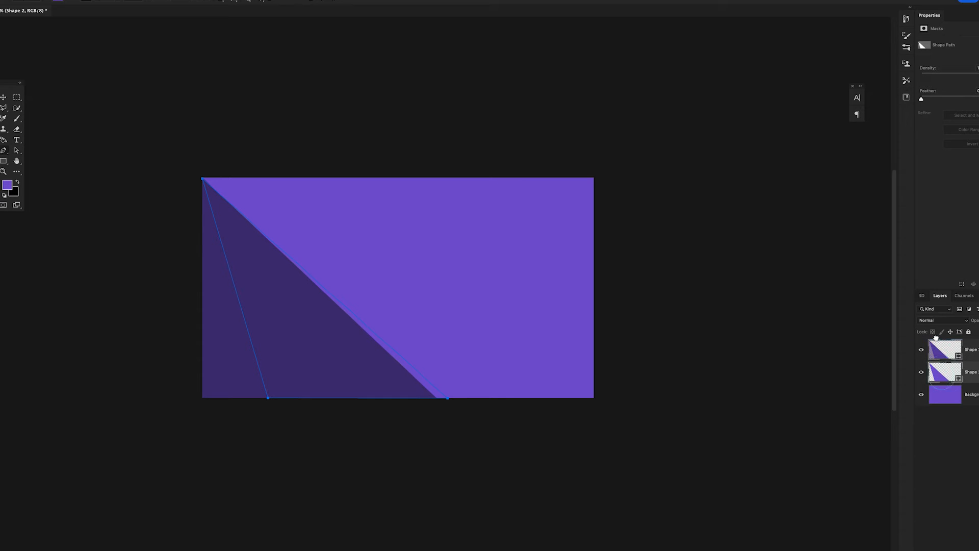
{"action": "left_click", "coordinate": [944, 349]}
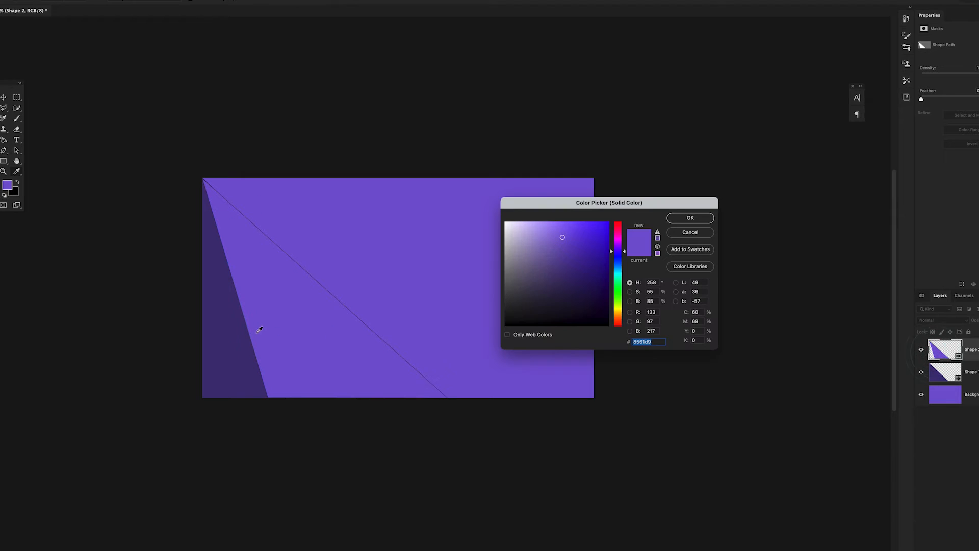
{"action": "left_click", "coordinate": [564, 279]}
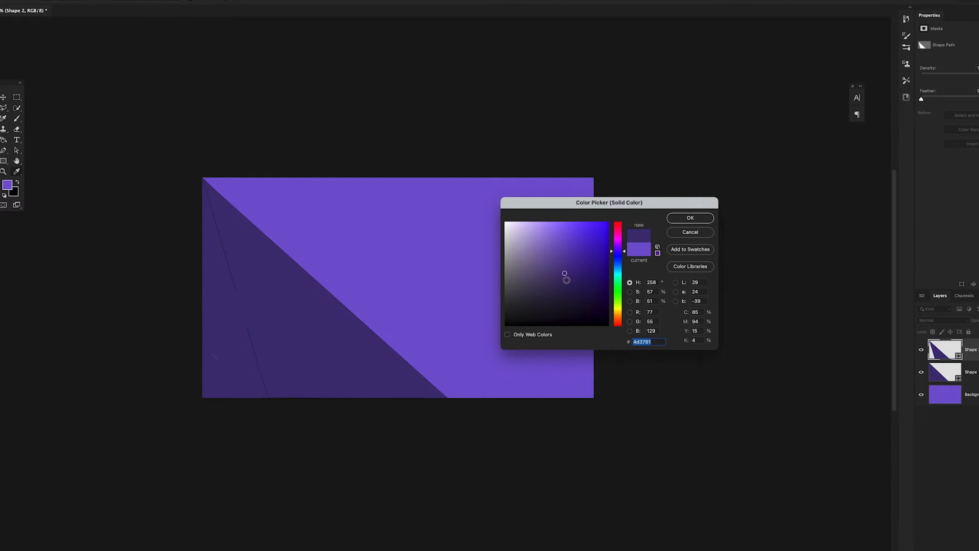
{"action": "left_click", "coordinate": [568, 289]}
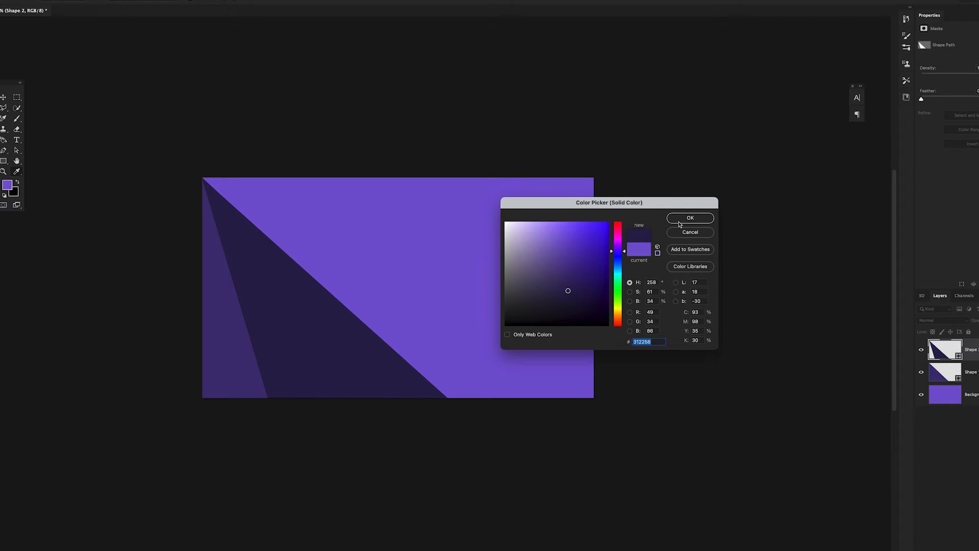
{"action": "left_click", "coordinate": [689, 217]}
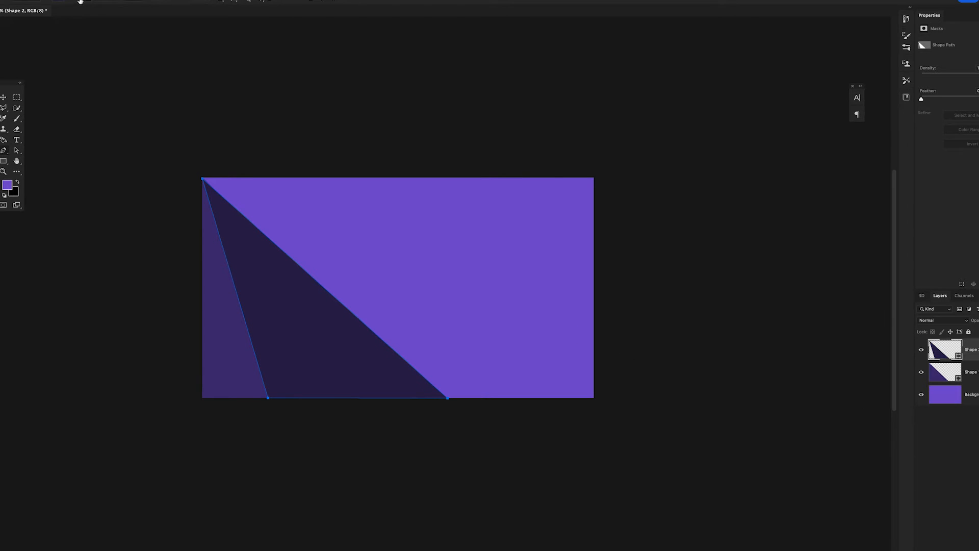
Create and select an empty layer between the Background and the triangle shapes.
{"action": "left_click", "coordinate": [37, 14]}
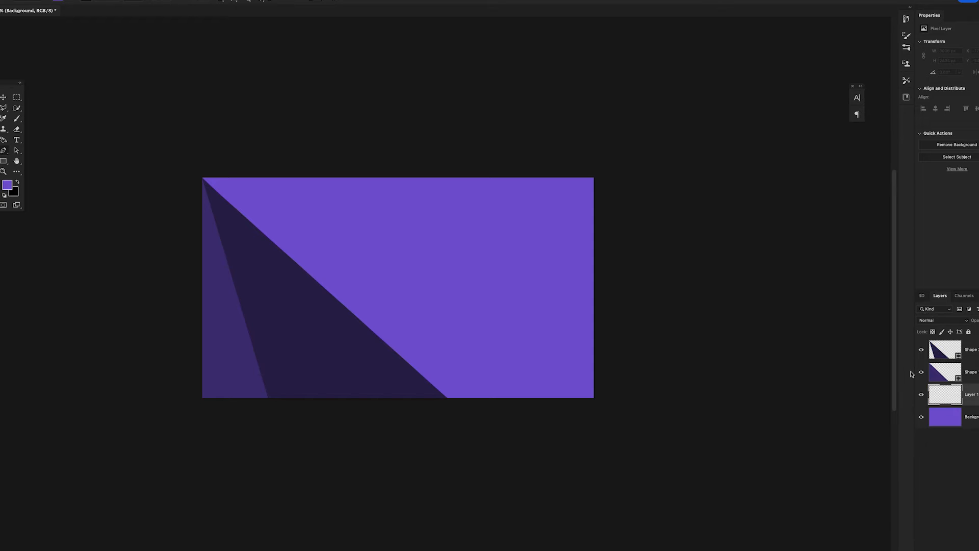
{"action": "left_click", "coordinate": [945, 394]}
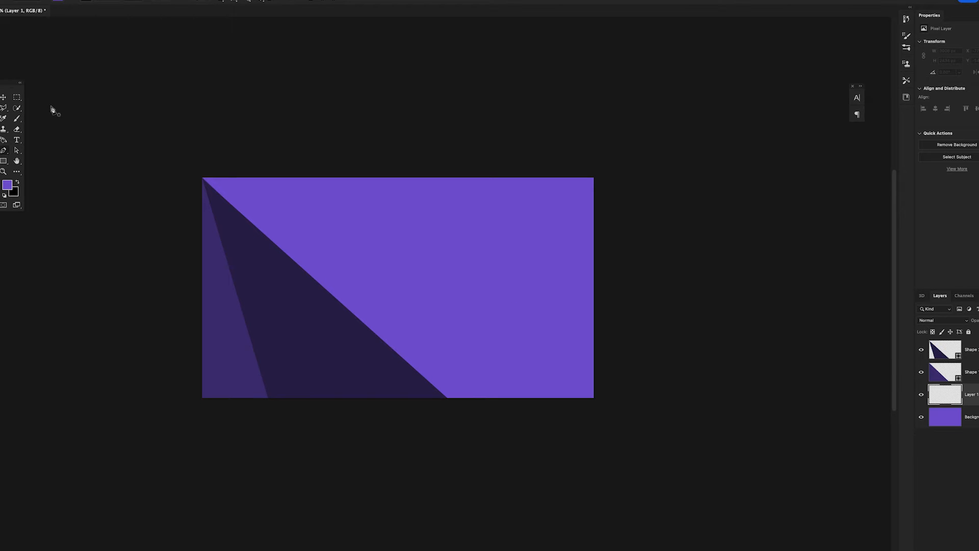
{"action": "mouse_move", "coordinate": [420, 282]}
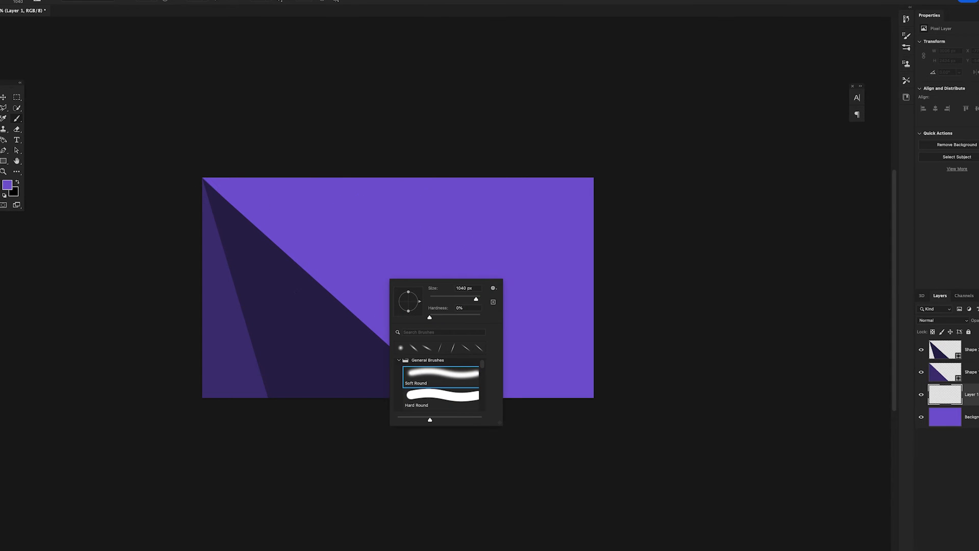
{"action": "mouse_move", "coordinate": [409, 298]}
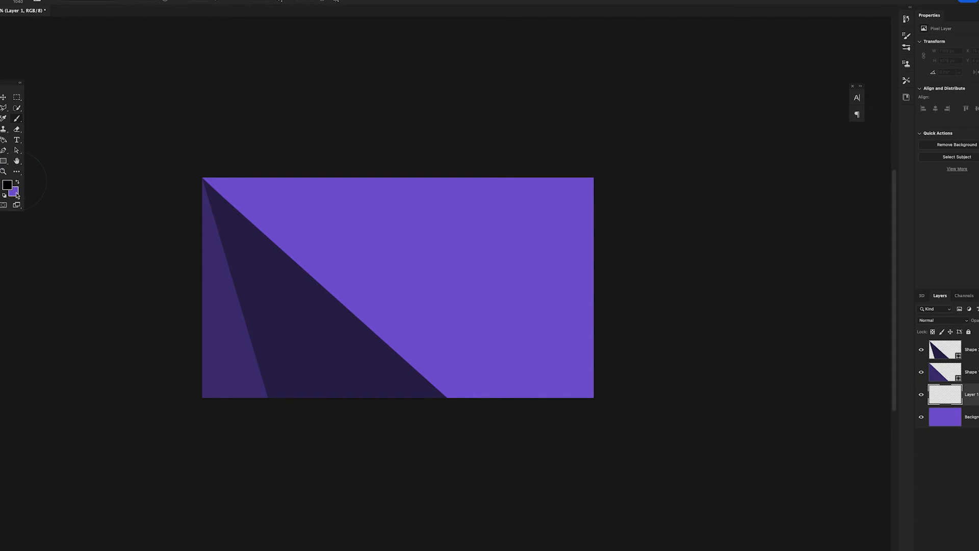
Check the black painting colour in the Color Picker, leaving it unchanged.
{"action": "left_click", "coordinate": [8, 184]}
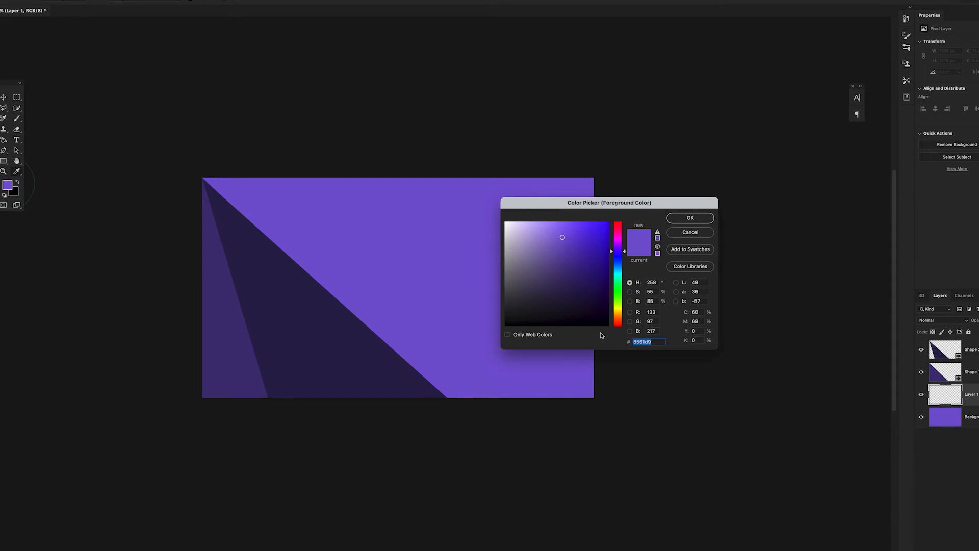
{"action": "left_click", "coordinate": [689, 217]}
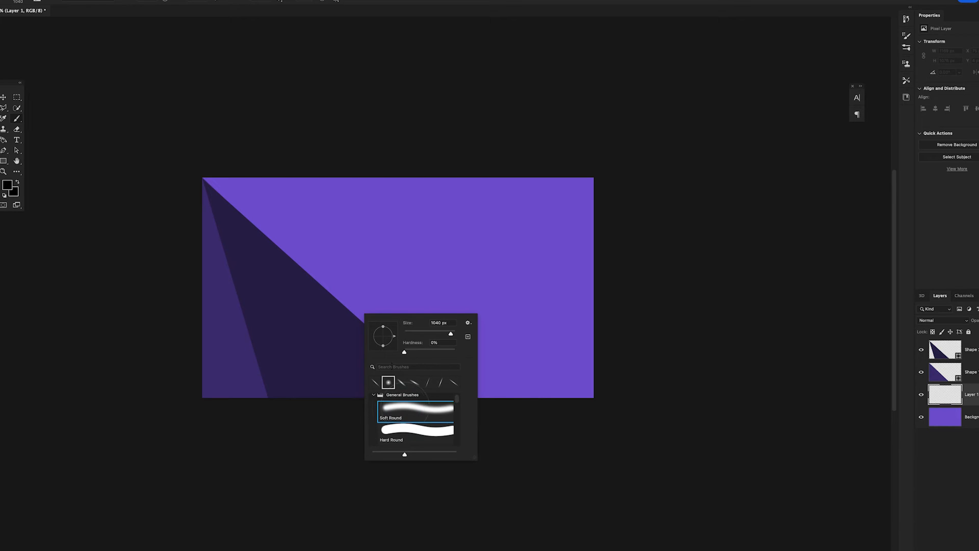
{"action": "mouse_move", "coordinate": [387, 333]}
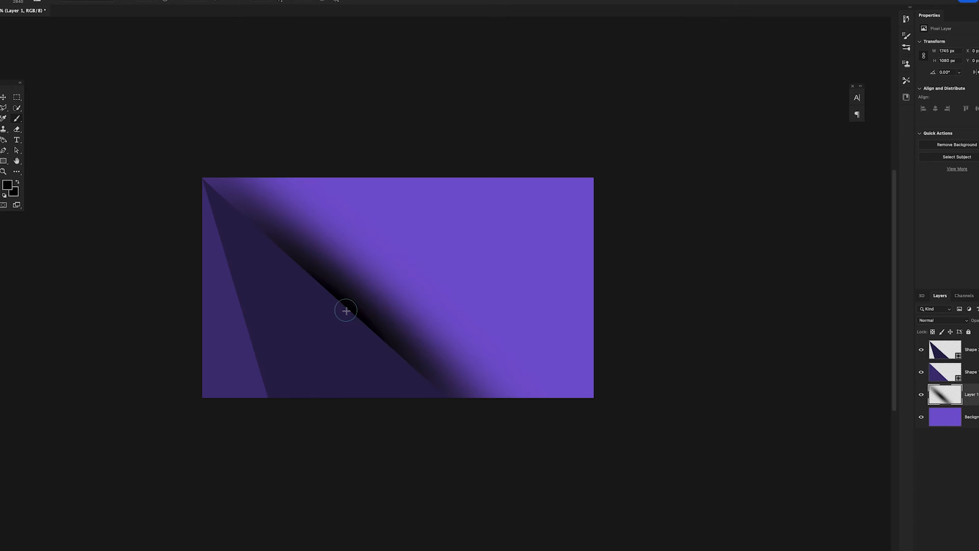
{"action": "mouse_move", "coordinate": [5, 103]}
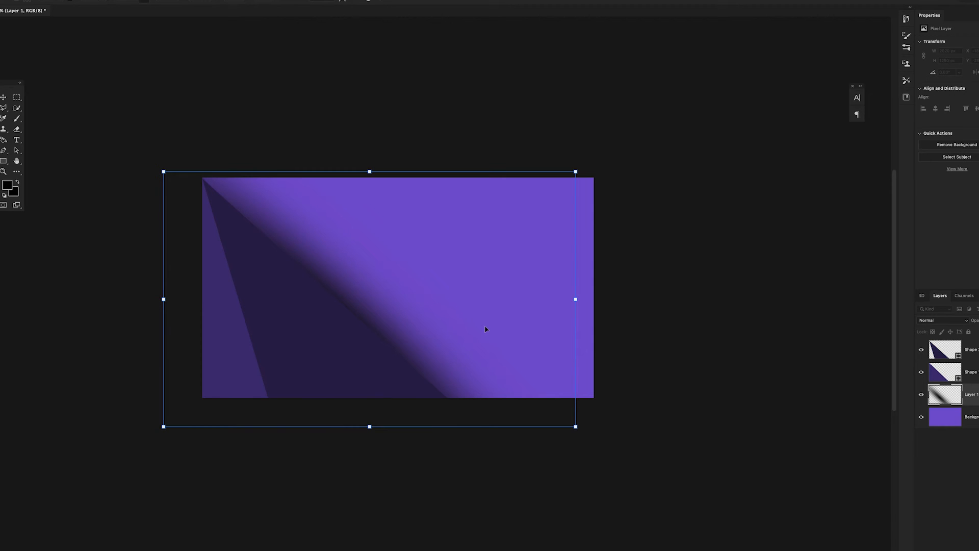
{"action": "mouse_move", "coordinate": [373, 211]}
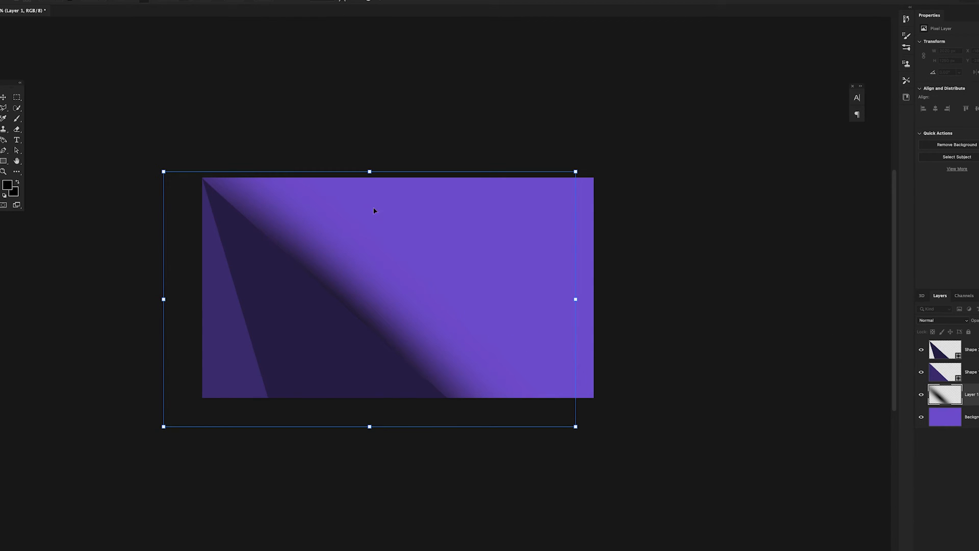
Select the top triangle layer and add an empty layer above it.
{"action": "left_click", "coordinate": [945, 349]}
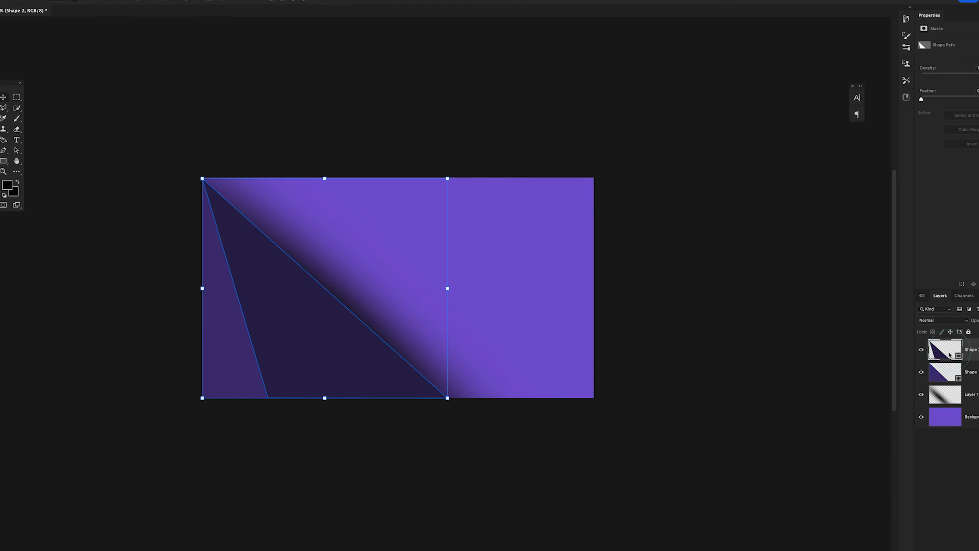
{"action": "left_click", "coordinate": [945, 348]}
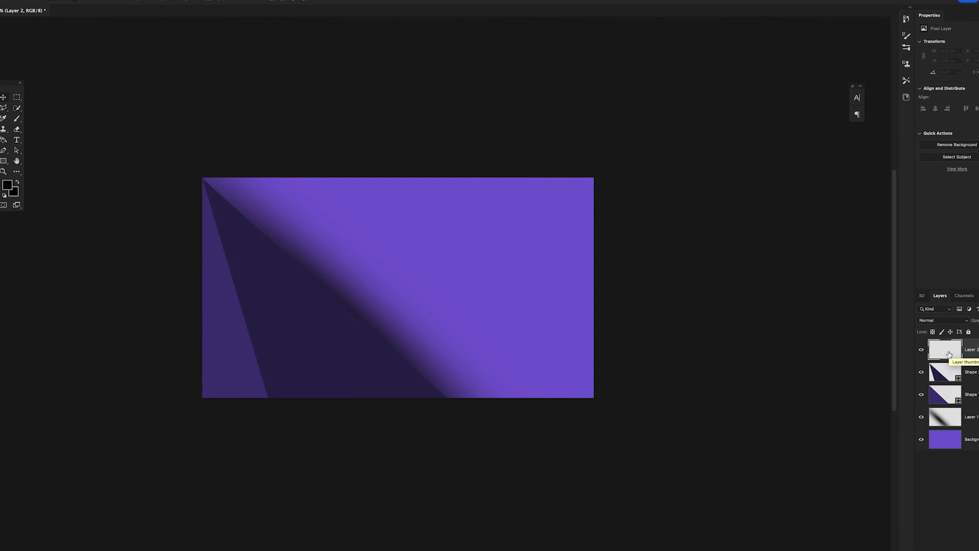
{"action": "mouse_move", "coordinate": [289, 313]}
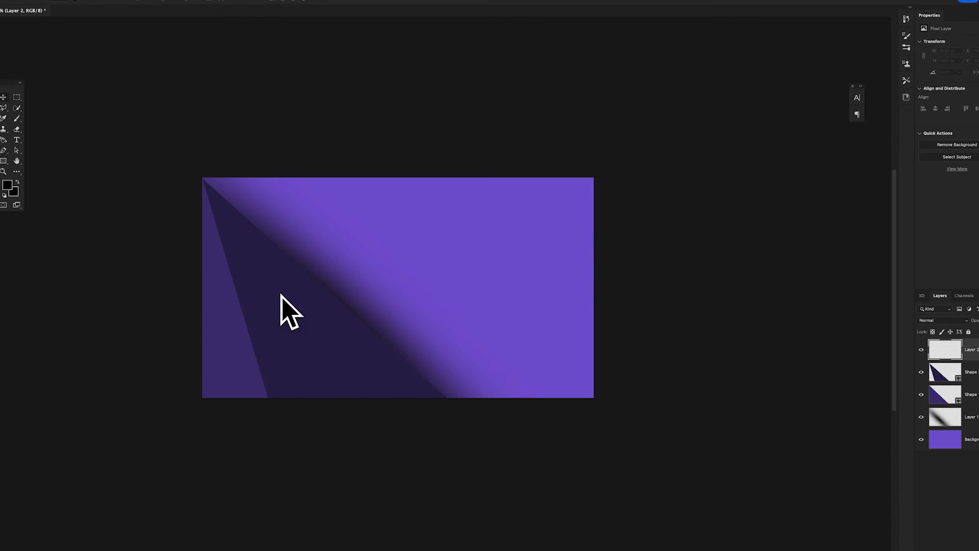
{"action": "mouse_move", "coordinate": [18, 120]}
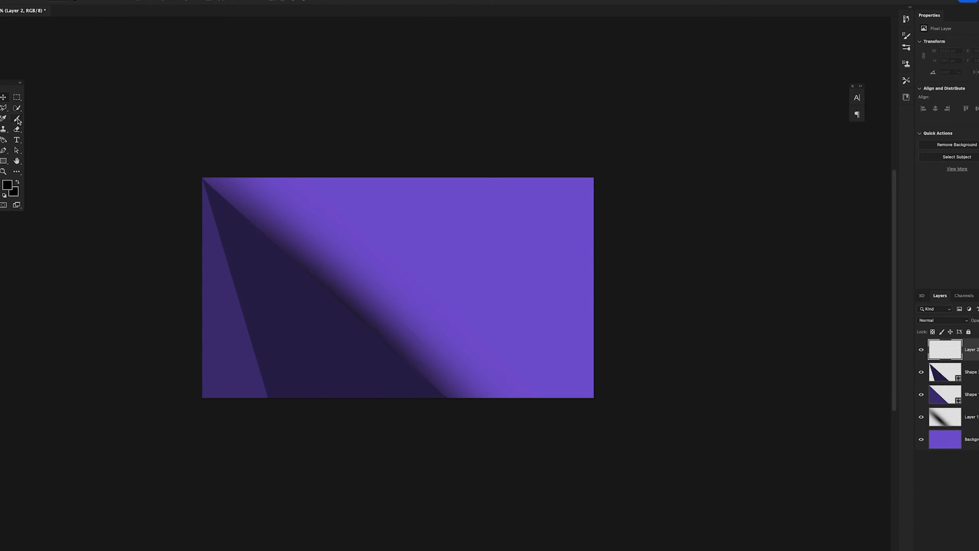
{"action": "mouse_move", "coordinate": [355, 284]}
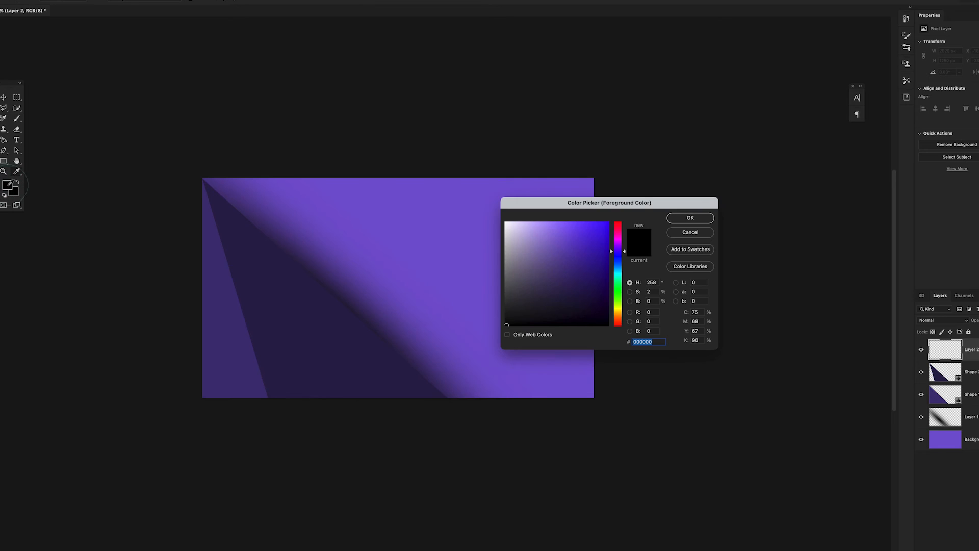
Dab a purple soft-brush spot at lower left and set Linear Dodge (Add).
{"action": "left_click", "coordinate": [562, 237]}
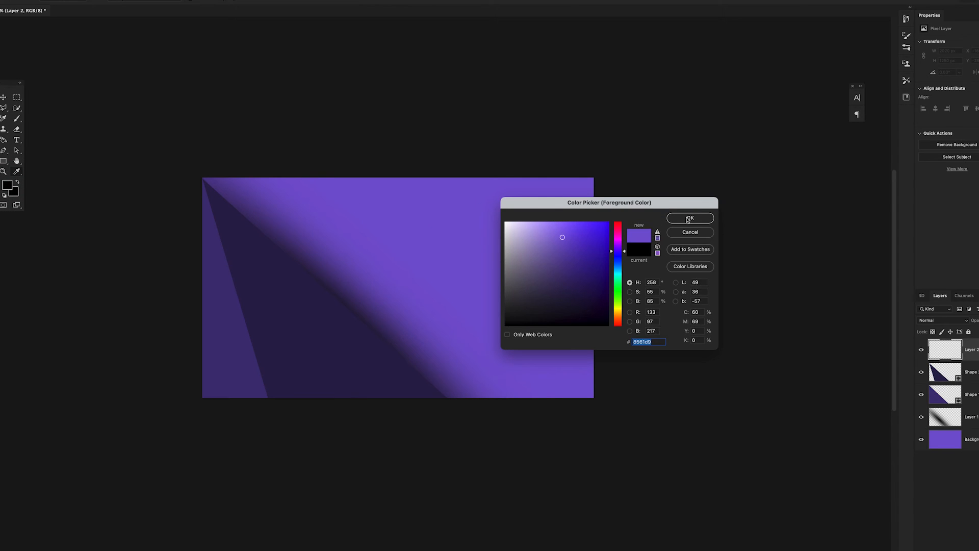
{"action": "left_click", "coordinate": [689, 218]}
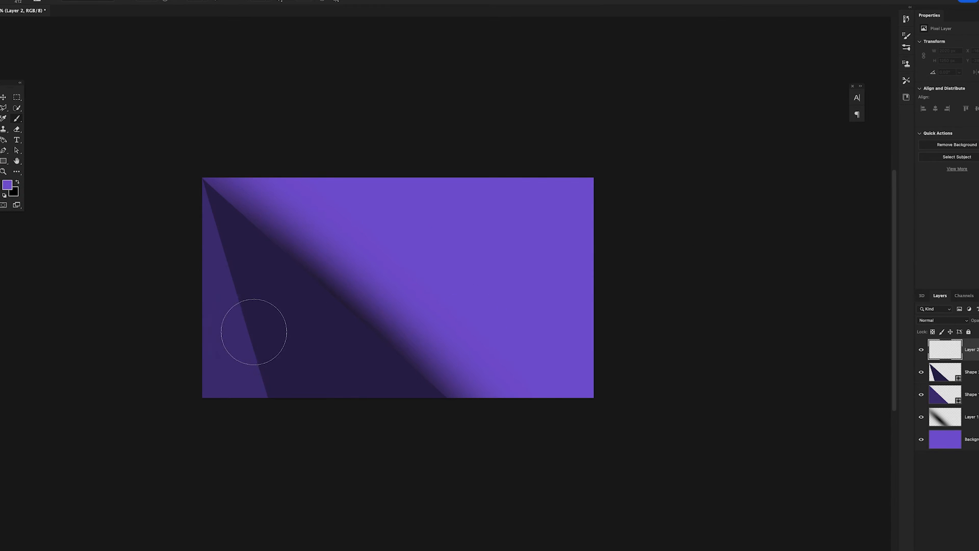
{"action": "left_click", "coordinate": [253, 332]}
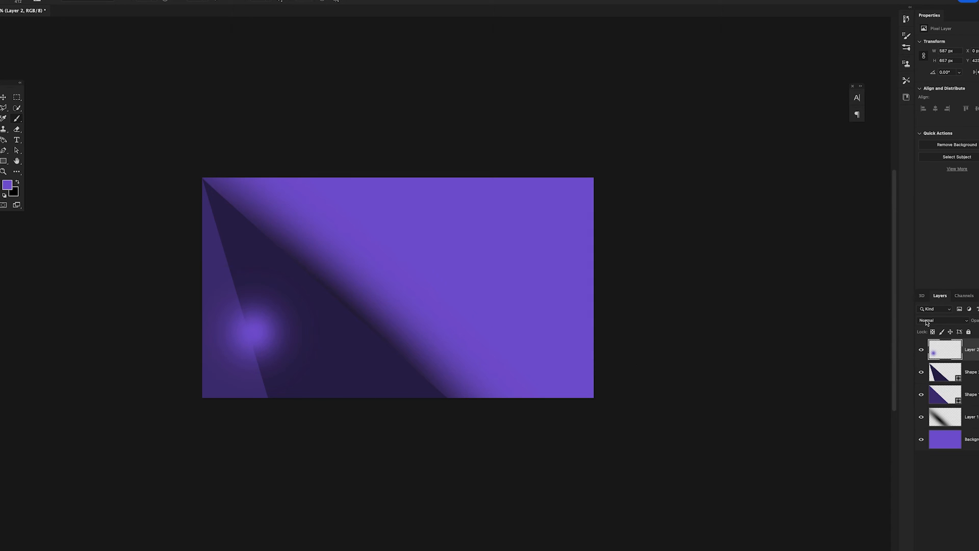
{"action": "left_click", "coordinate": [940, 320]}
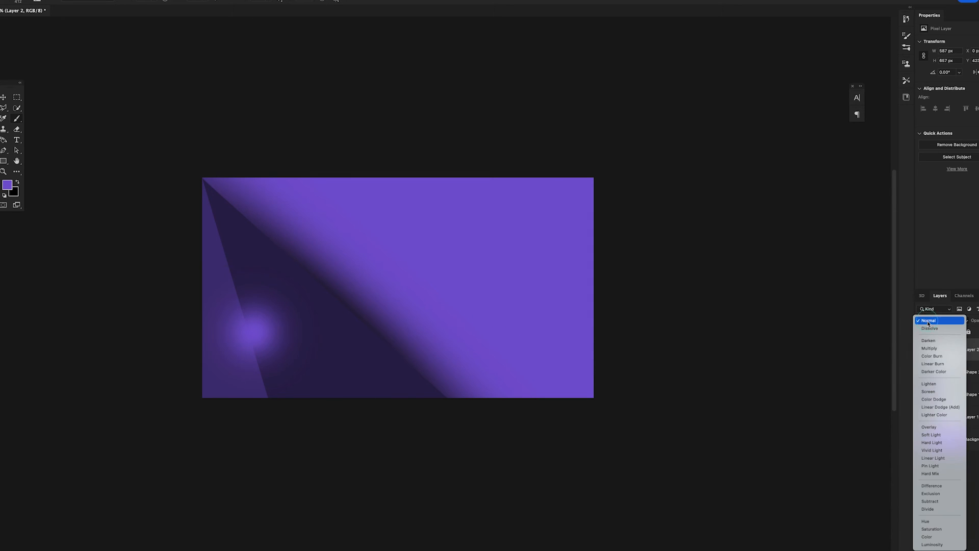
{"action": "mouse_move", "coordinate": [940, 406]}
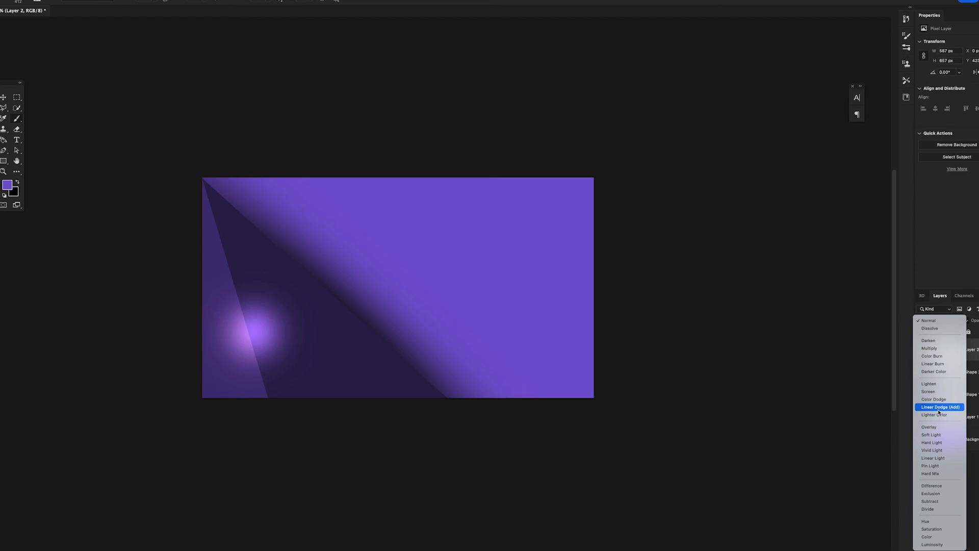
{"action": "left_click", "coordinate": [940, 407]}
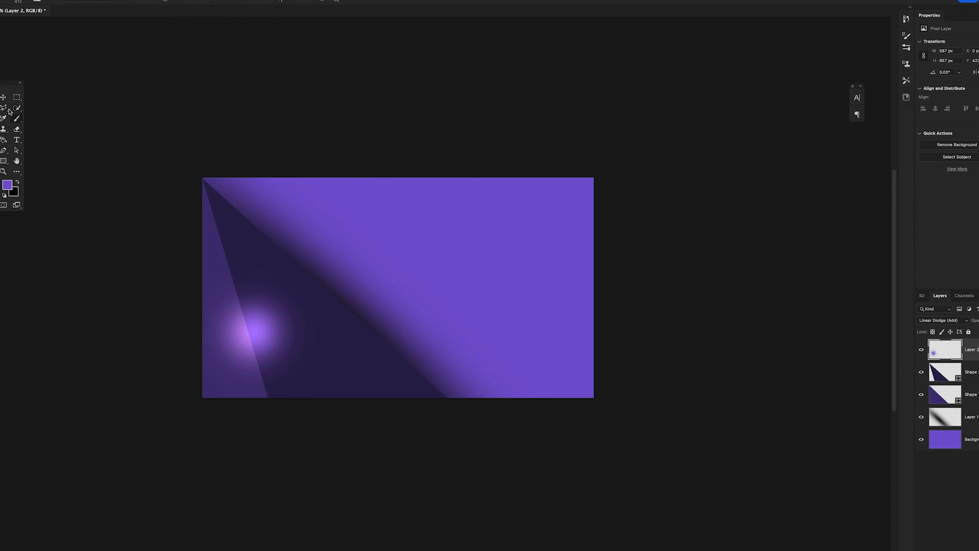